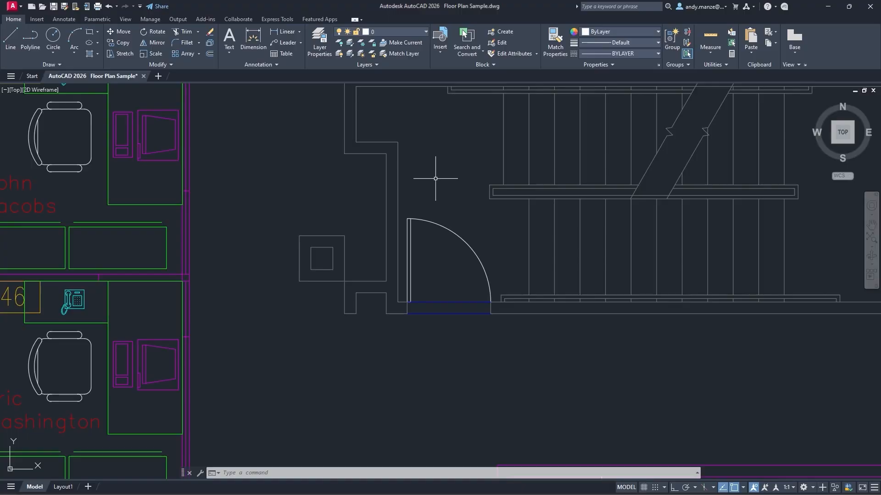
- Pick the stair-side door as the match geometry and exclude existing blocks, yielding 36 door matches
{"action": "left_click", "coordinate": [466, 39]}
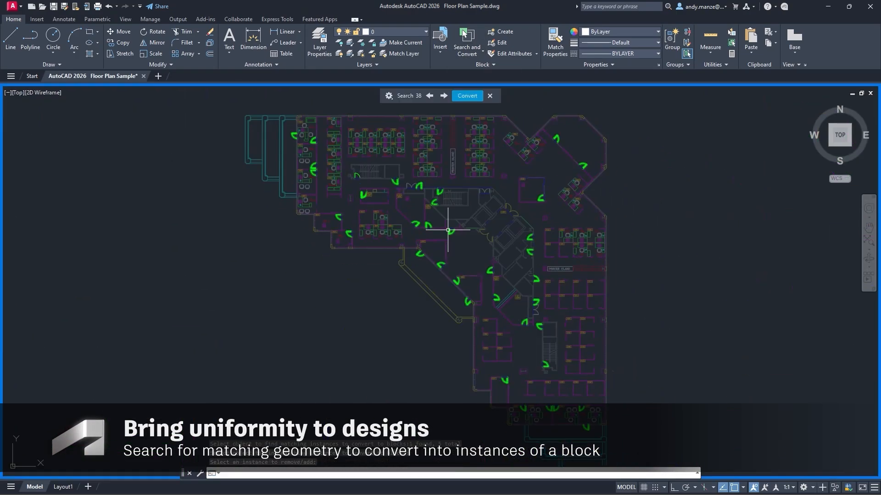
{"action": "left_click", "coordinate": [389, 96]}
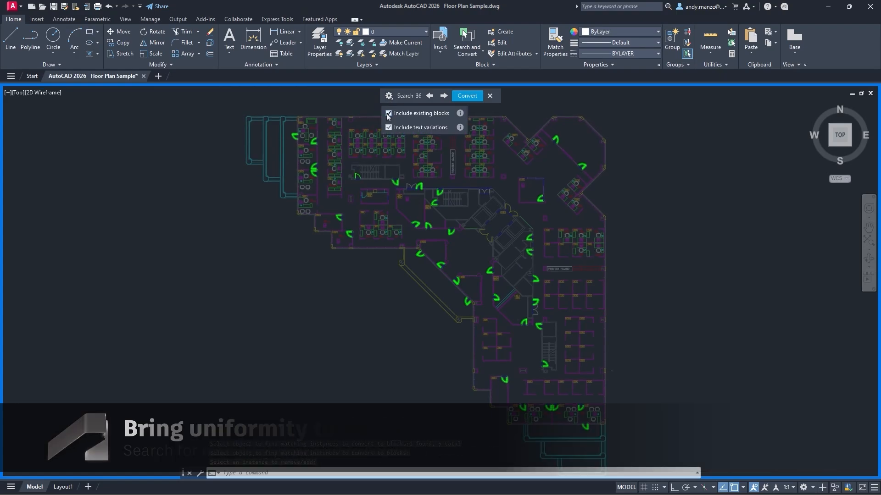
- Convert the 36 matched doors into a new block Door23 assigned to layer E-F-DOOR
{"action": "left_click", "coordinate": [467, 95]}
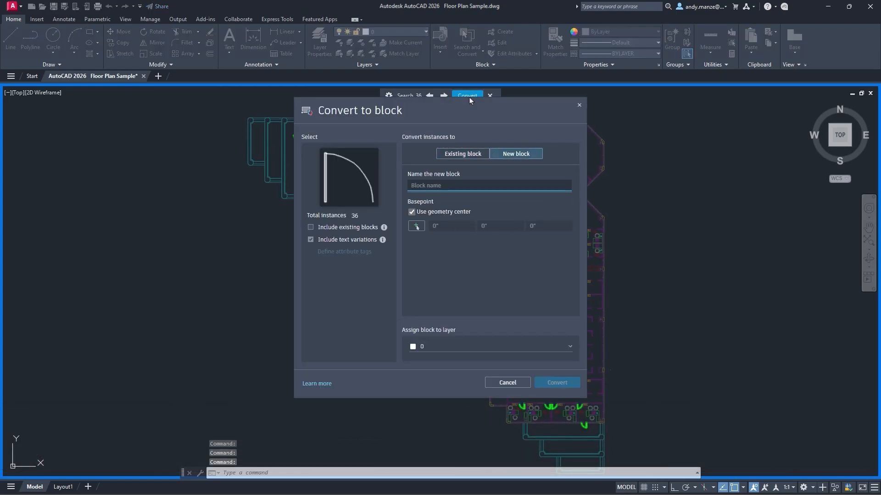
{"action": "type", "text": "Door23"}
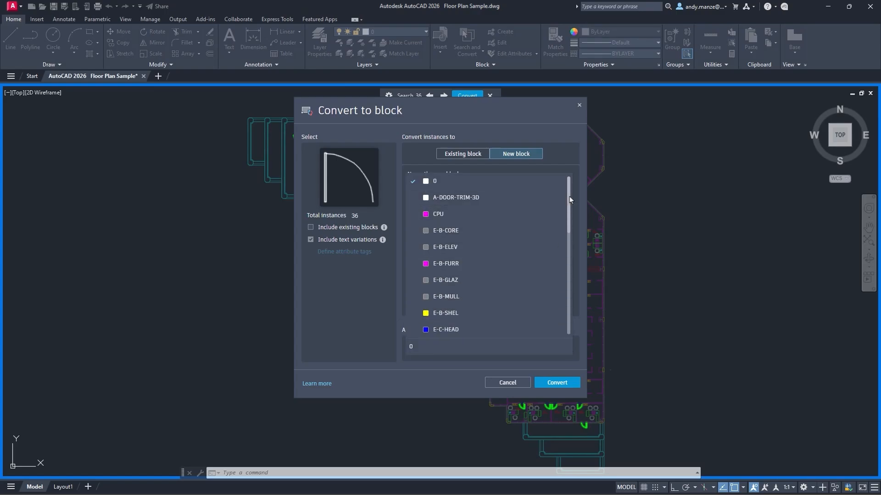
{"action": "left_click", "coordinate": [516, 154]}
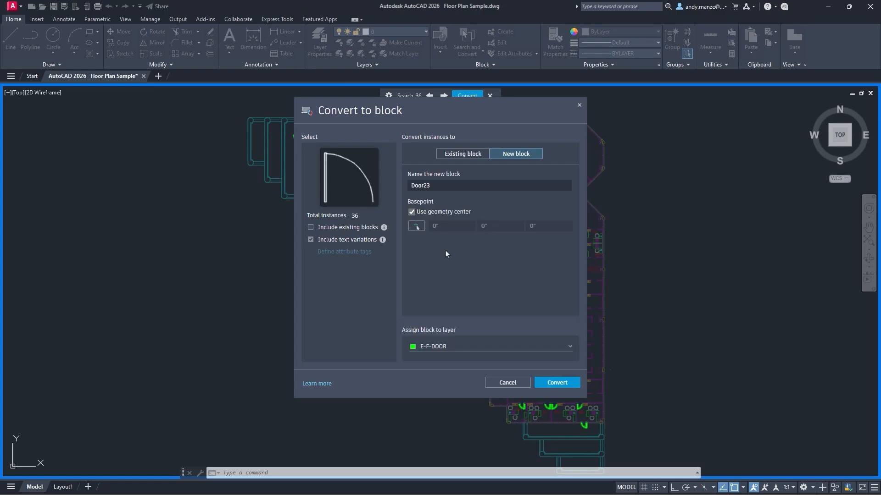
{"action": "left_click", "coordinate": [557, 383]}
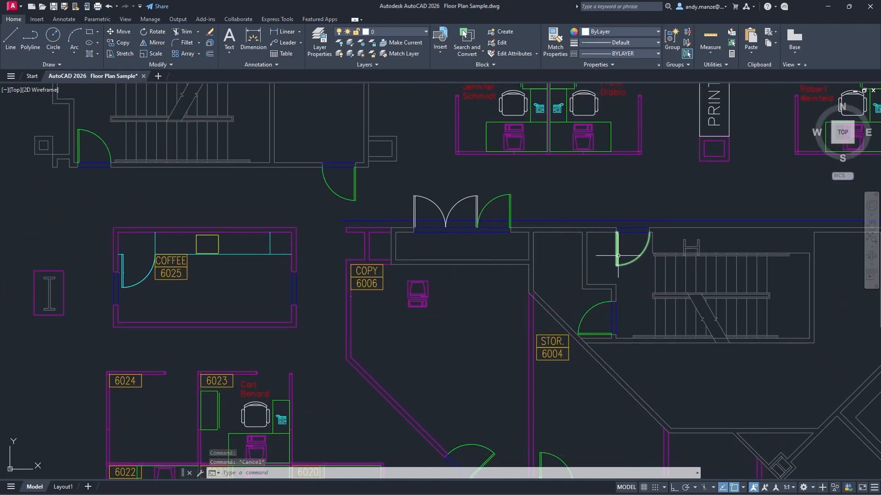
{"action": "mouse_move", "coordinate": [589, 310]}
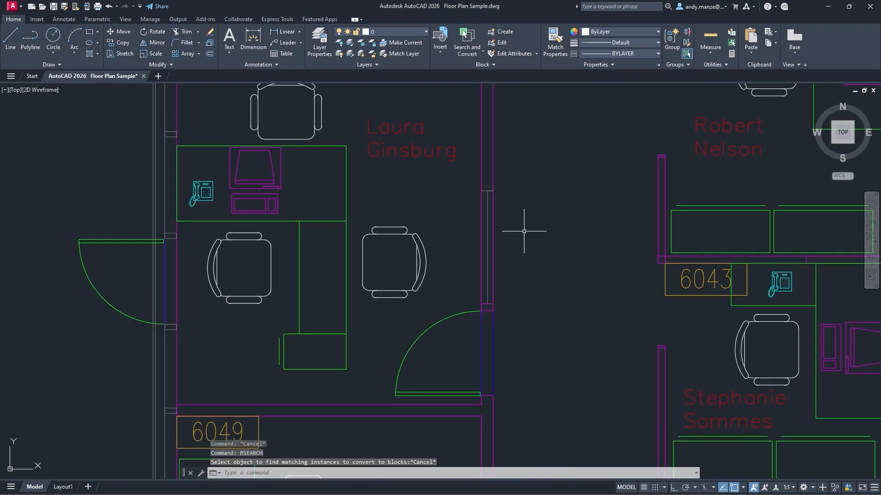
- Run BSEARCH again and choose an office chair, finding 66 matching chairs
{"action": "type", "text": "BSEARCH"}
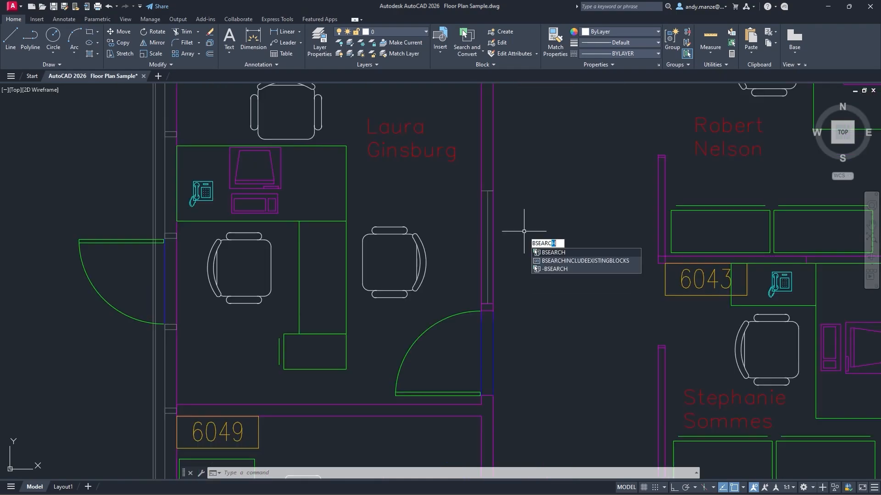
{"action": "key", "text": "Enter"}
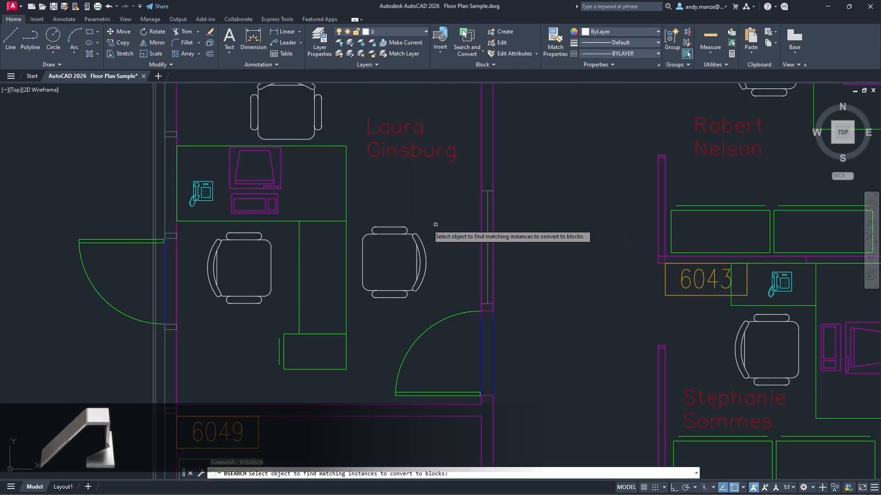
{"action": "left_click", "coordinate": [391, 261]}
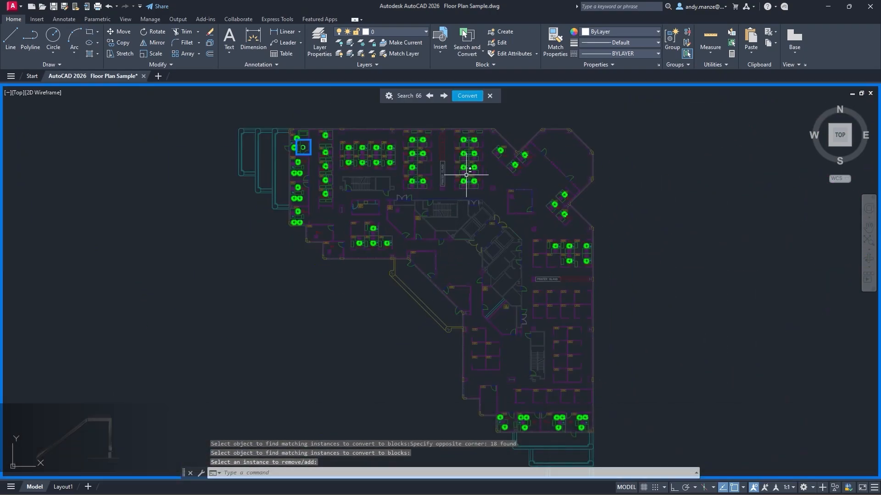
- Set the 66 matched chairs to convert into the existing suggested block CHAIR7
{"action": "left_click", "coordinate": [467, 95]}
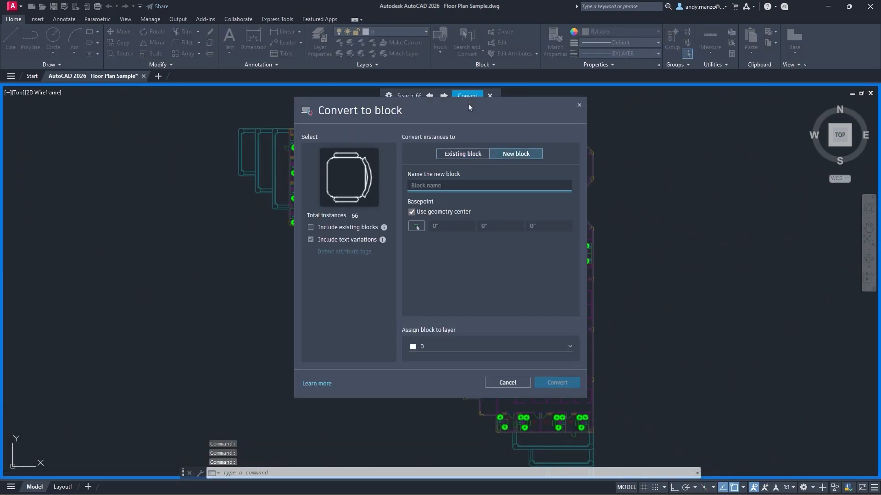
{"action": "left_click", "coordinate": [463, 154]}
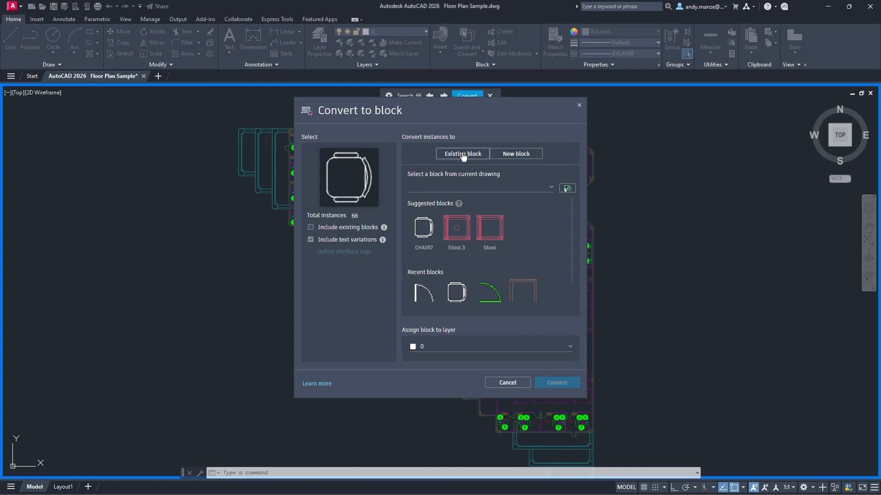
{"action": "left_click", "coordinate": [424, 228]}
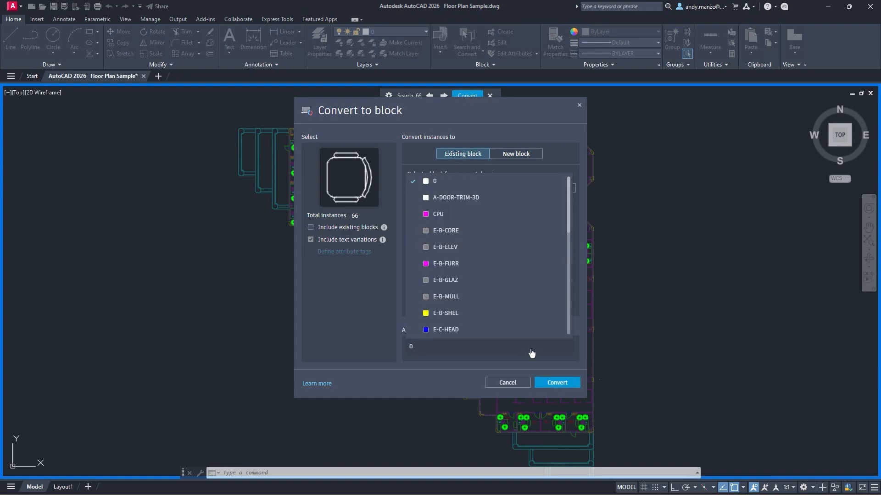
{"action": "scroll", "scroll_direction": "down", "scroll_amount": 3}
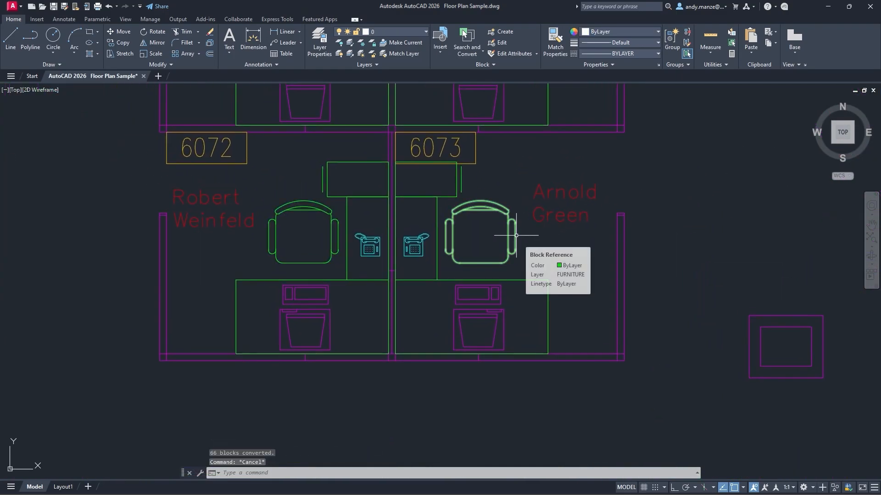
{"action": "mouse_move", "coordinate": [331, 231]}
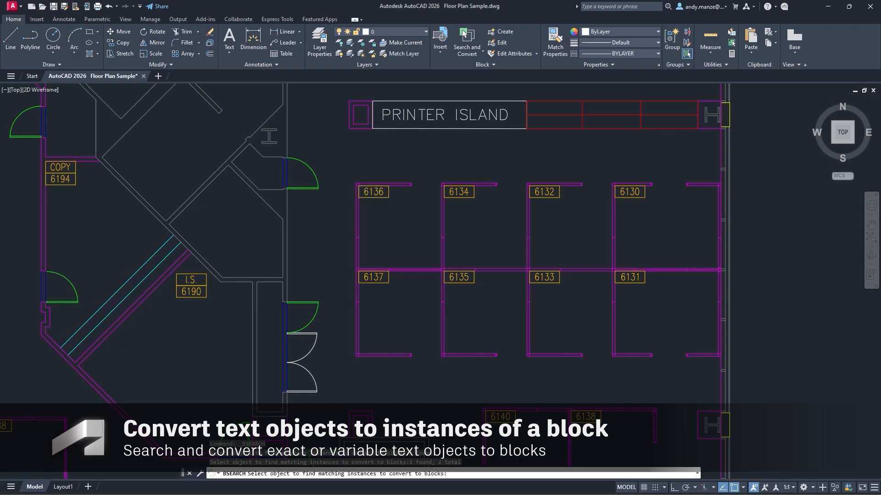
- Convert the 40 room-number labels into a new Room number block on layer RMNUM
{"action": "left_click", "coordinate": [467, 94]}
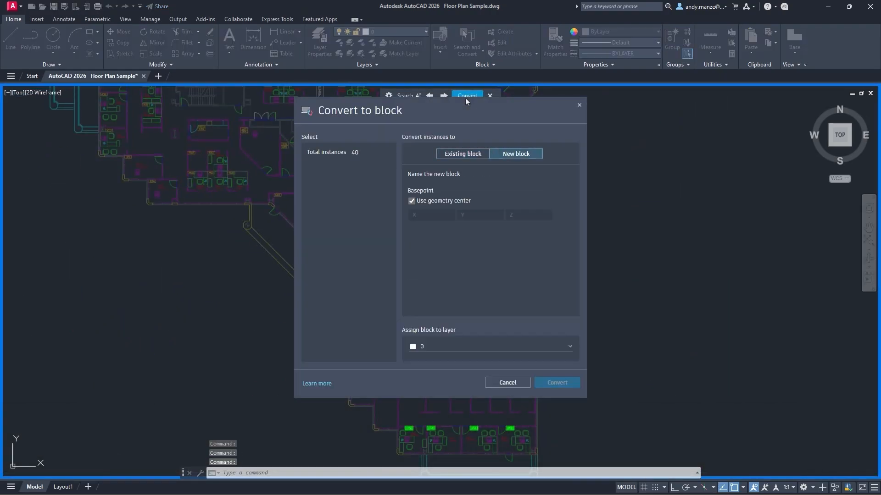
{"action": "type", "text": "Room numbe"}
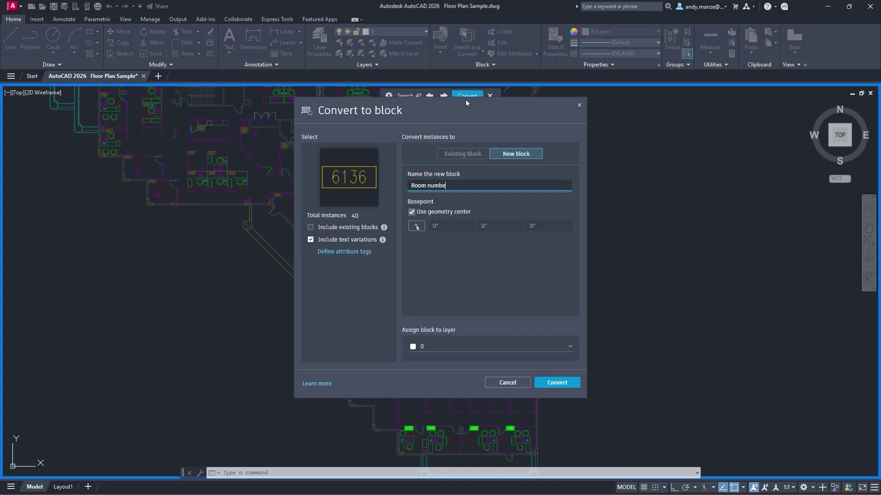
{"action": "left_click", "coordinate": [567, 347]}
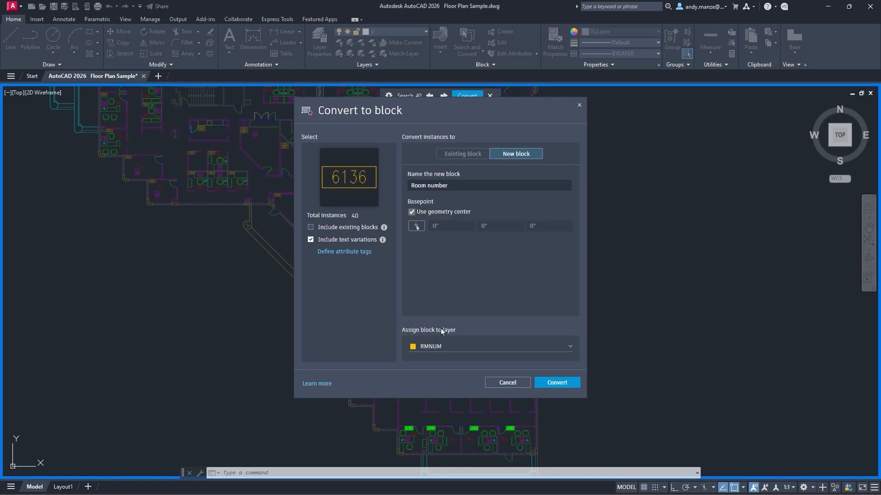
{"action": "left_click", "coordinate": [557, 383]}
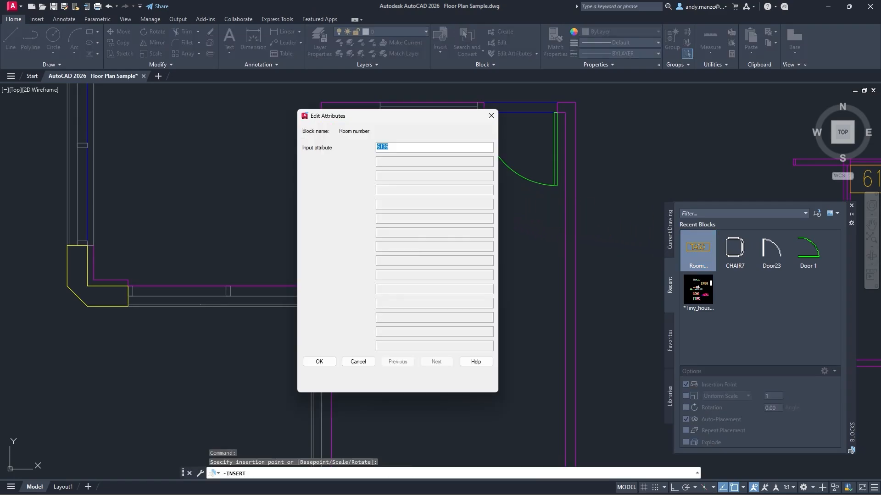
- Insert a Room number block with attribute value 6172 in the room beside the green door
{"action": "type", "text": "6172"}
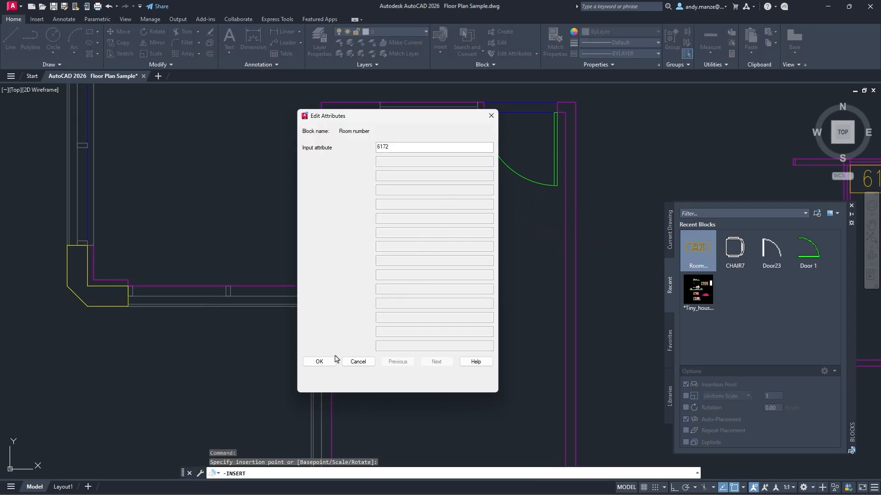
{"action": "left_click", "coordinate": [319, 361]}
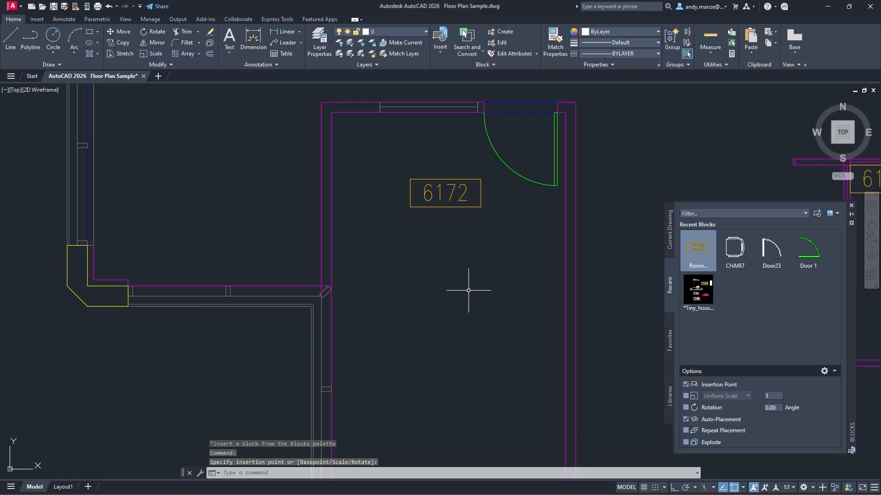